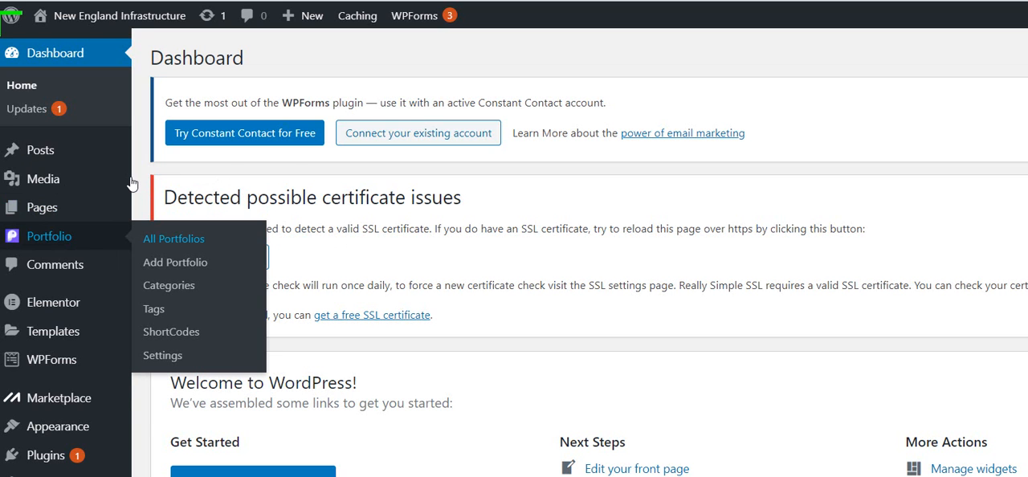
- Browse the All Portfolios list of 90 existing project items
{"action": "left_click", "coordinate": [173, 237]}
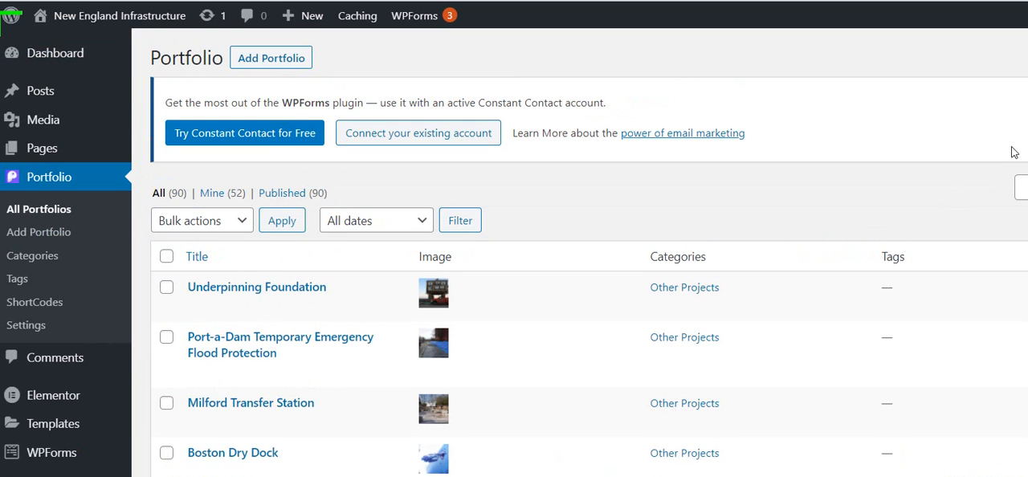
{"action": "scroll", "scroll_direction": "down", "scroll_amount": 3}
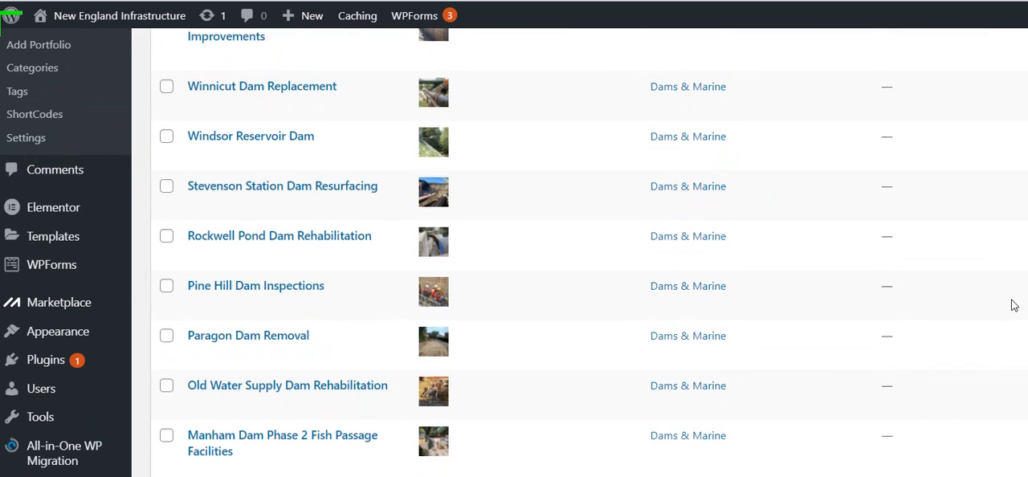
{"action": "scroll", "scroll_direction": "up", "scroll_amount": 3}
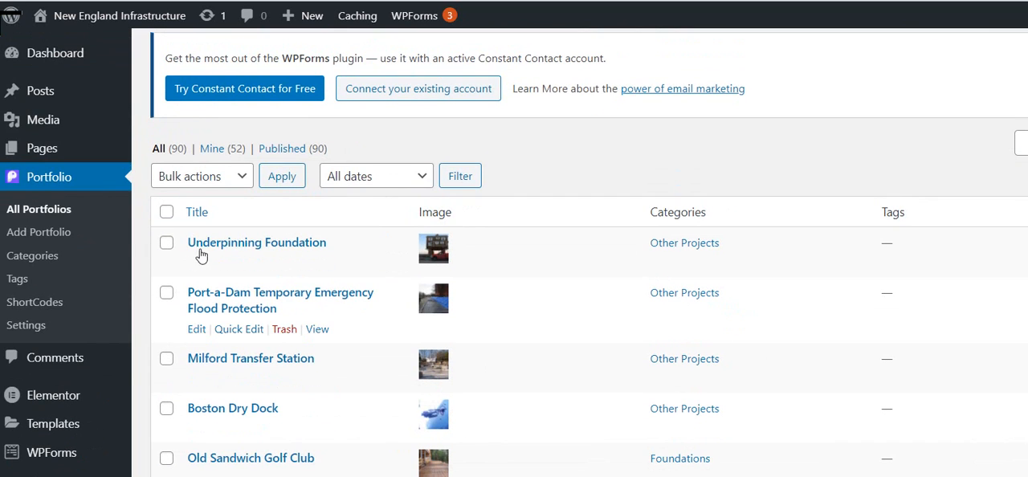
{"action": "mouse_move", "coordinate": [160, 260]}
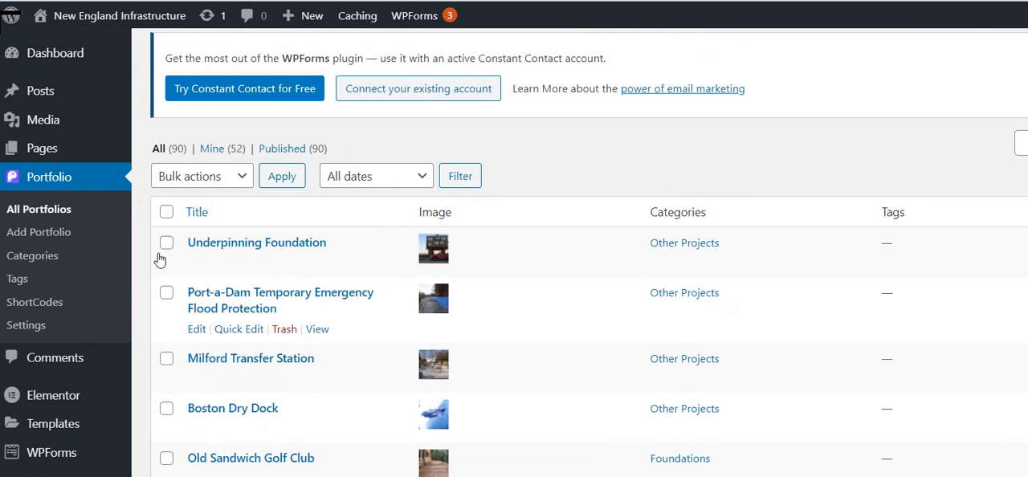
- Edit the Port-a-Dam Temporary Emergency Flood Protection item and review its empty editor fields
{"action": "left_click", "coordinate": [196, 327]}
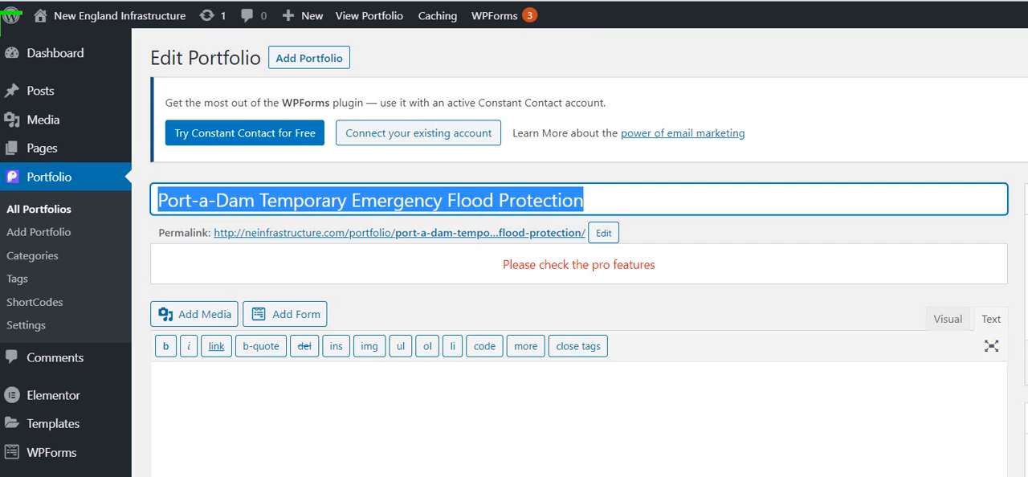
{"action": "scroll", "scroll_direction": "down", "scroll_amount": 3}
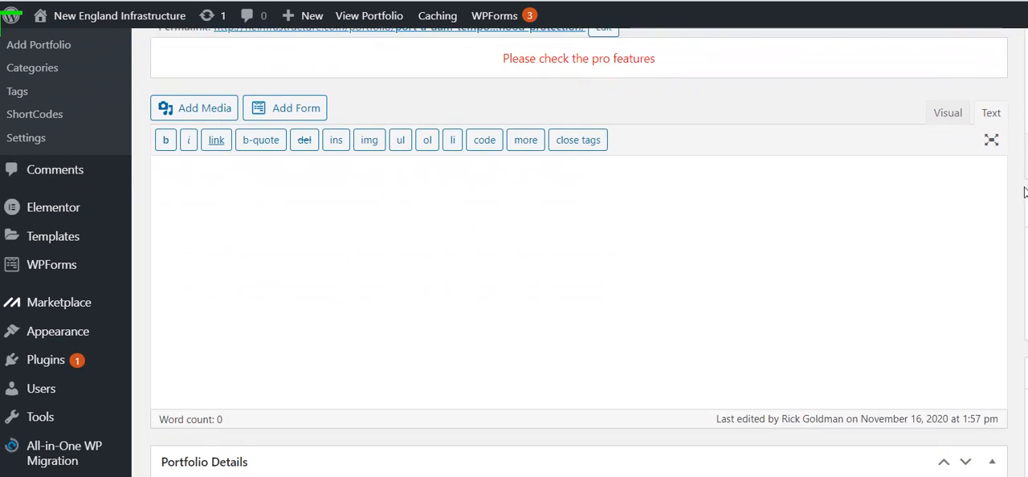
{"action": "scroll", "scroll_direction": "down", "scroll_amount": 3}
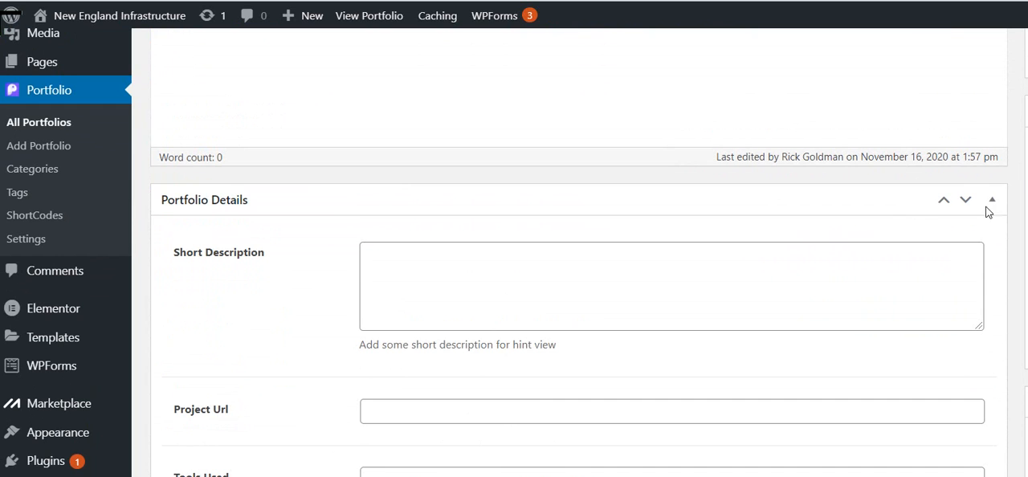
{"action": "mouse_move", "coordinate": [848, 136]}
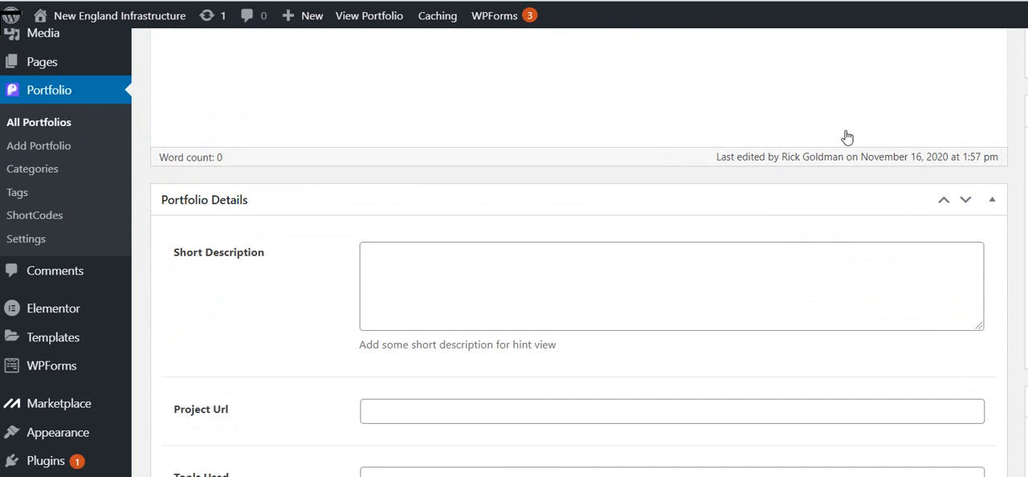
{"action": "mouse_move", "coordinate": [845, 128]}
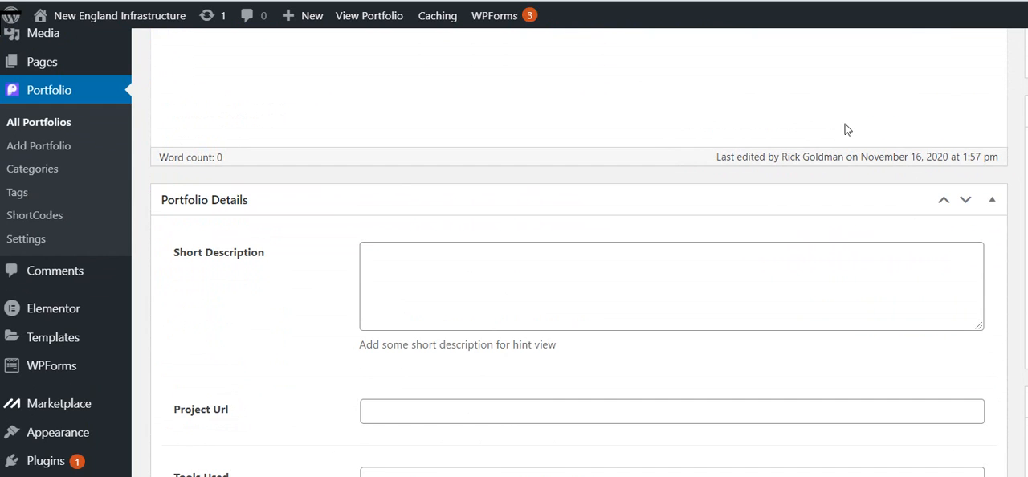
{"action": "mouse_move", "coordinate": [839, 154]}
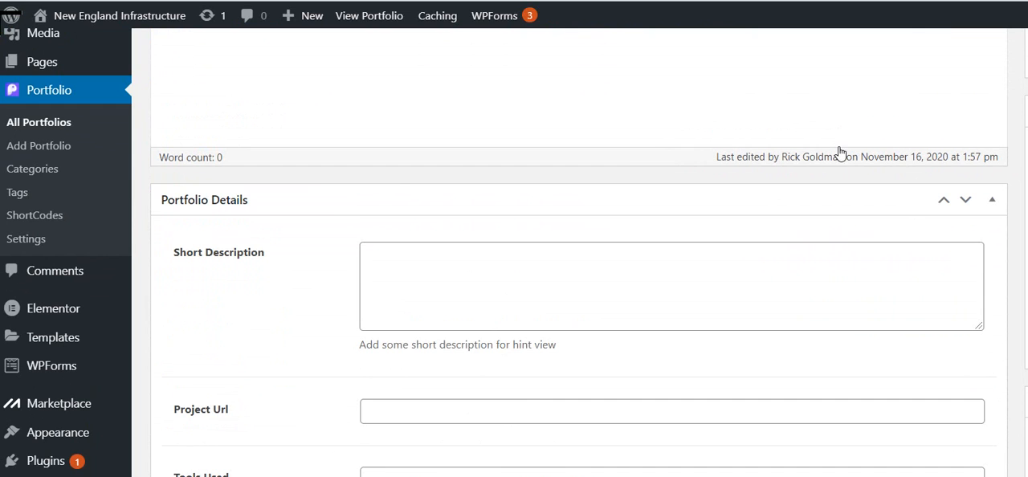
{"action": "mouse_move", "coordinate": [852, 175]}
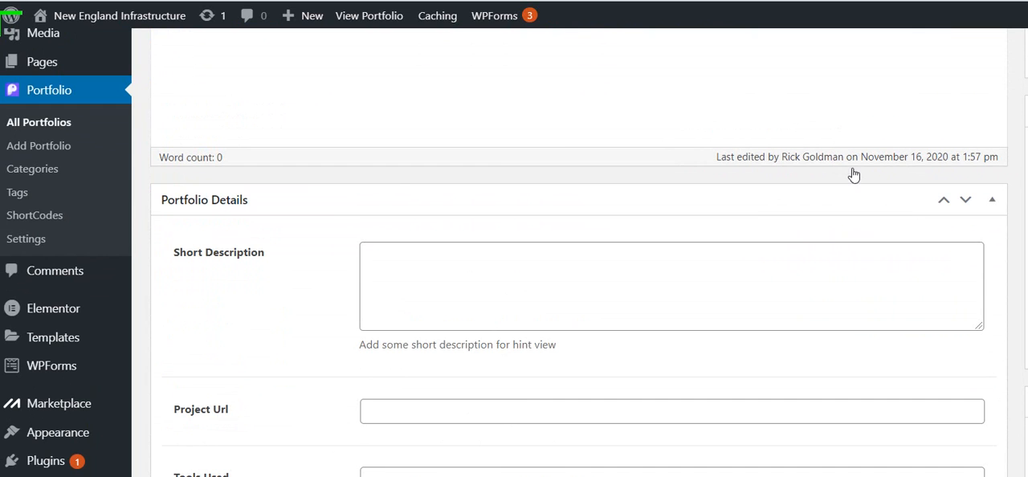
{"action": "mouse_move", "coordinate": [1023, 186]}
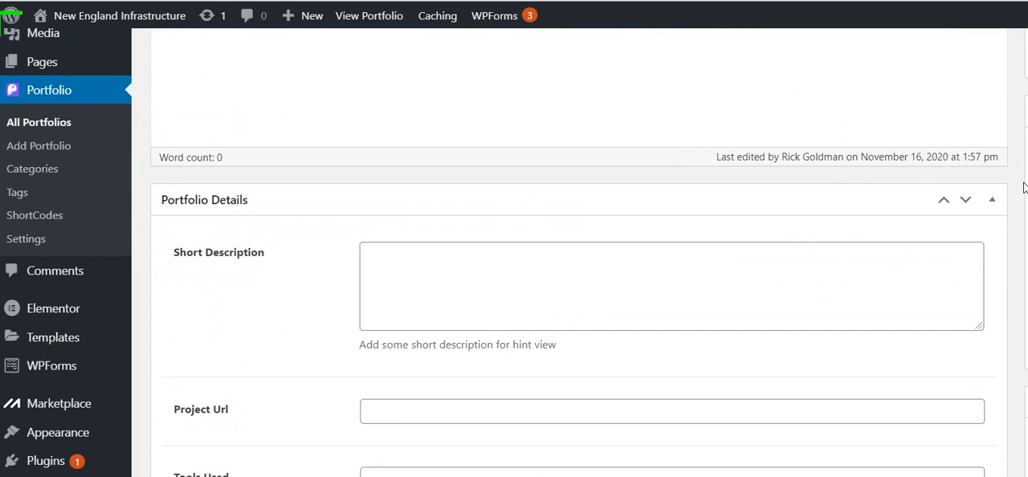
{"action": "scroll", "scroll_direction": "up", "scroll_amount": 3}
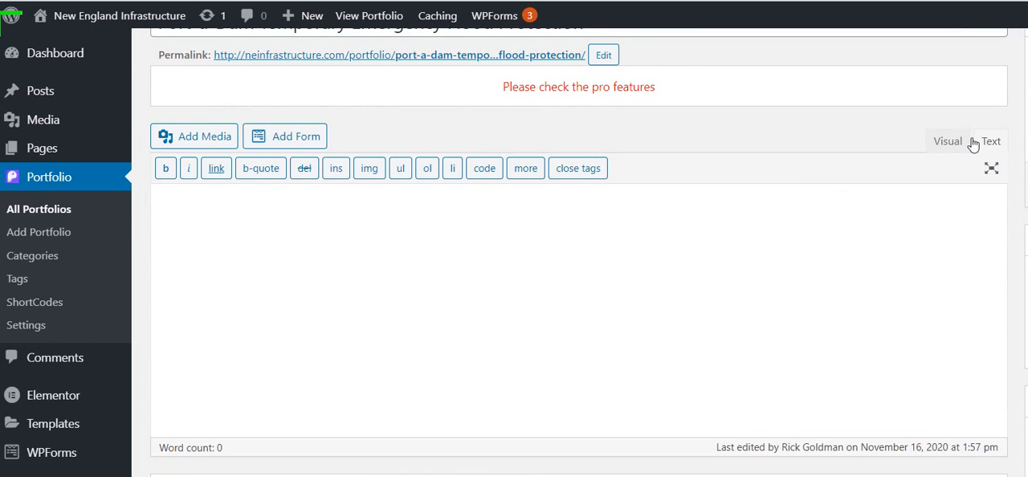
{"action": "scroll", "scroll_direction": "down", "scroll_amount": 3}
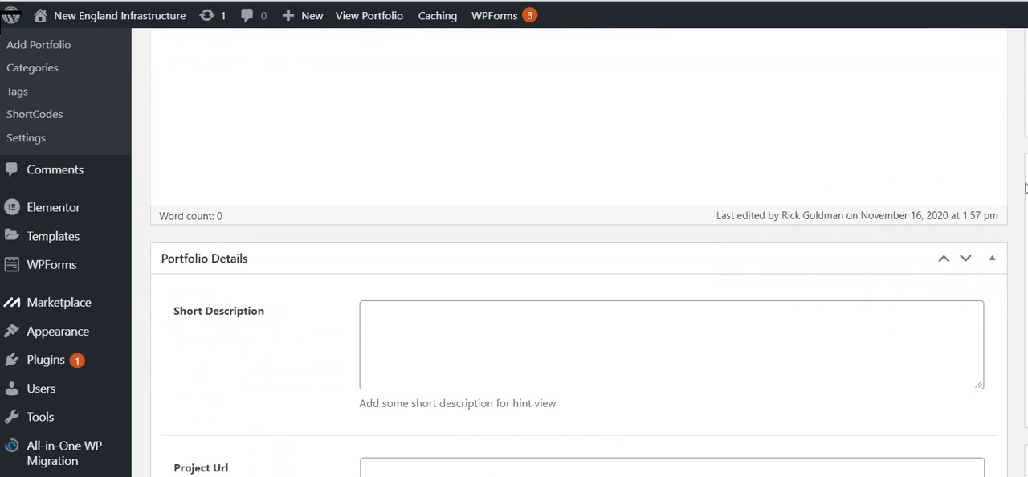
{"action": "scroll", "scroll_direction": "up", "scroll_amount": 3}
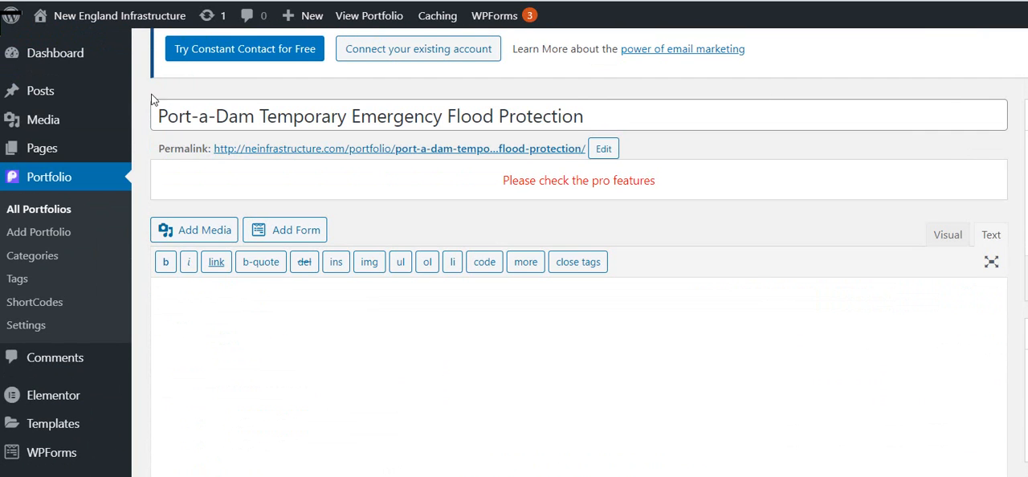
{"action": "mouse_move", "coordinate": [48, 177]}
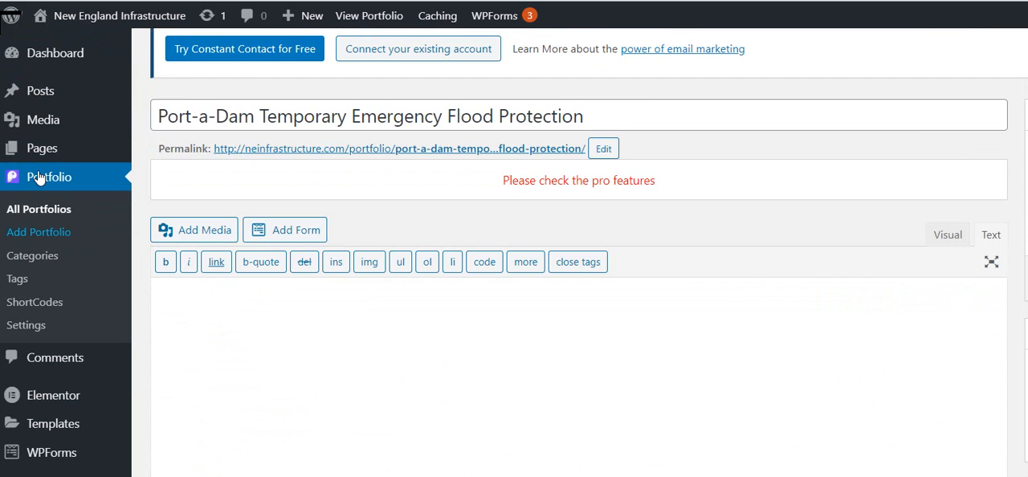
{"action": "mouse_move", "coordinate": [32, 157]}
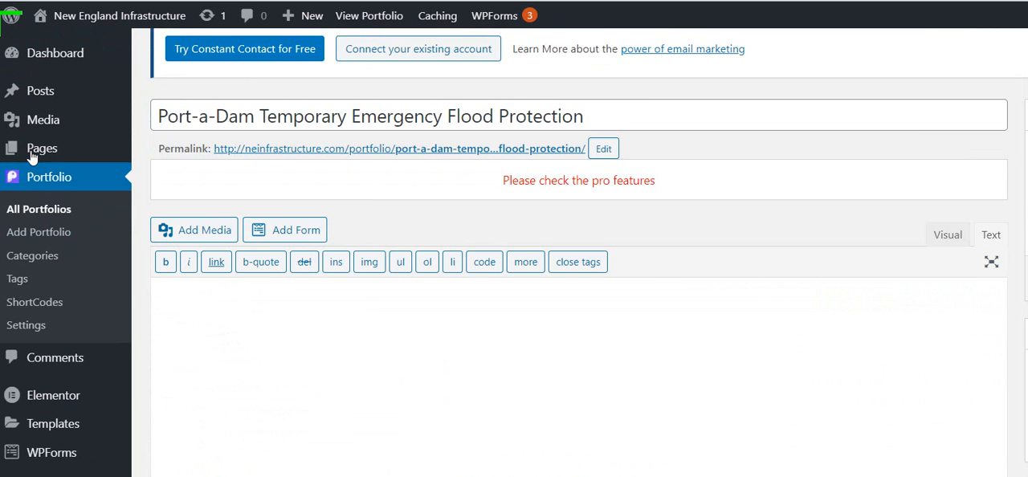
- Go back to the All Portfolios list
{"action": "left_click", "coordinate": [38, 209]}
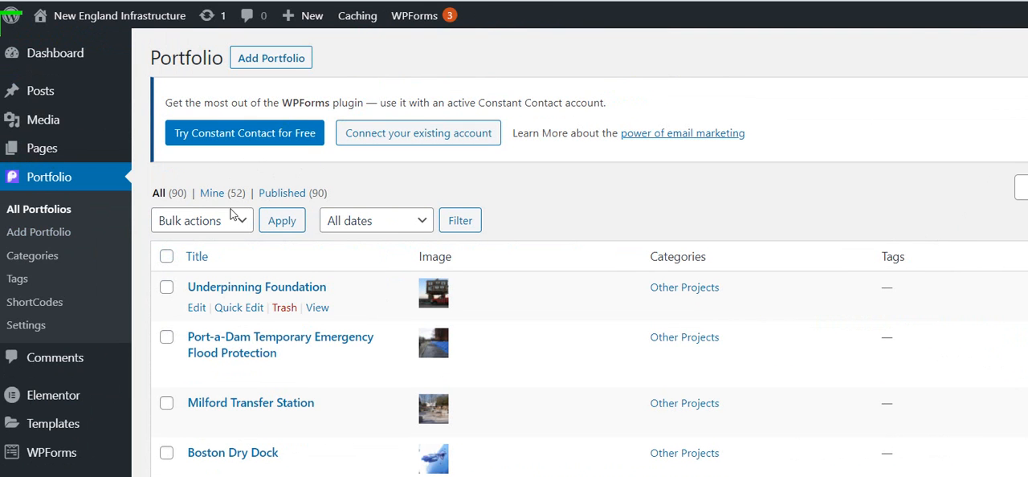
{"action": "mouse_move", "coordinate": [73, 199]}
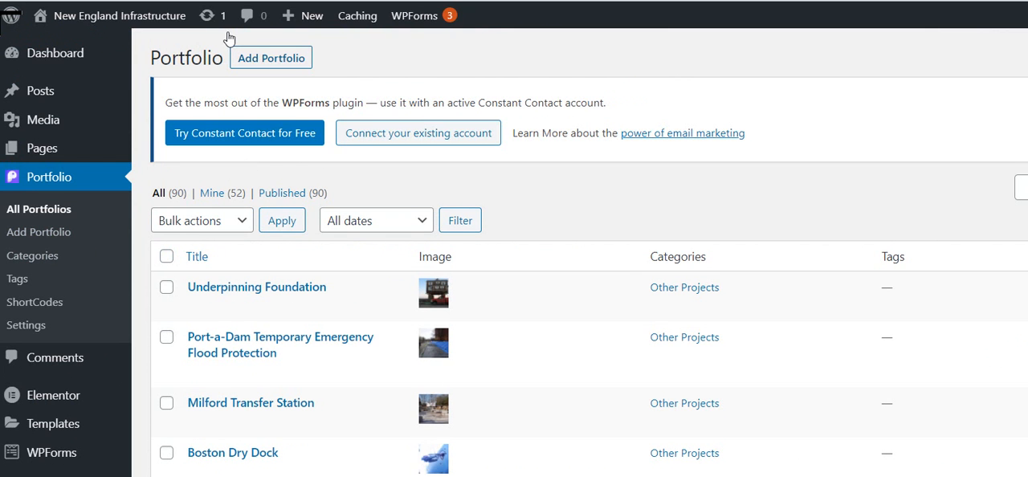
- Add a new portfolio item and title it 'New Bridge'
{"action": "left_click", "coordinate": [270, 58]}
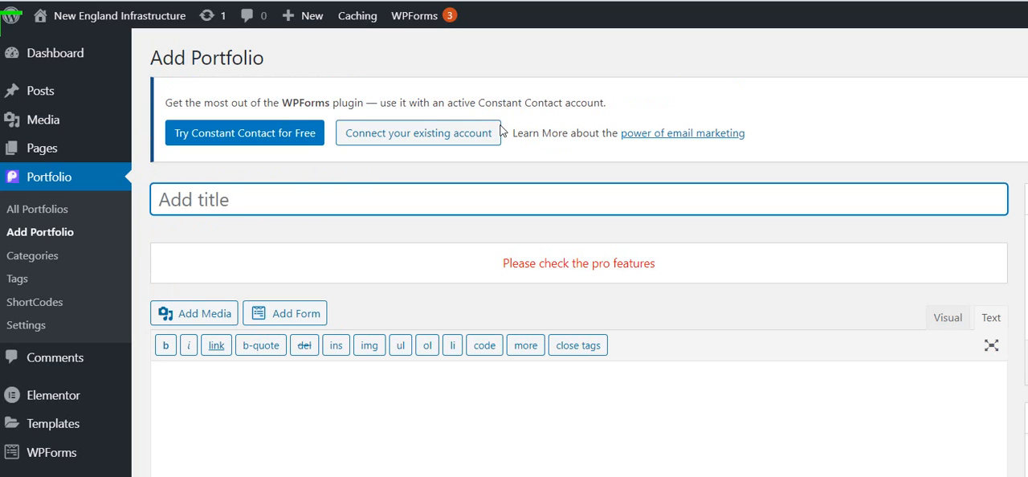
{"action": "type", "text": "N"}
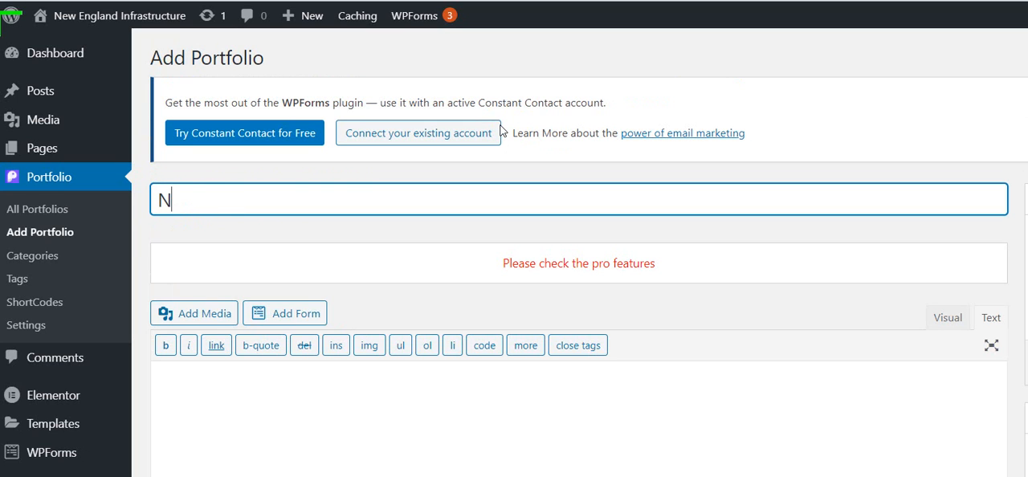
{"action": "type", "text": "ew Bre"}
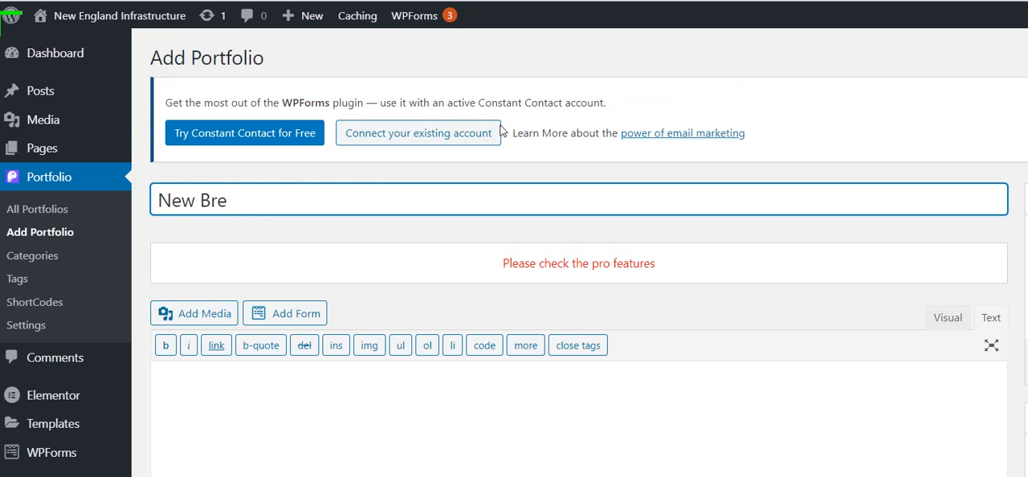
{"action": "type", "text": "idge"}
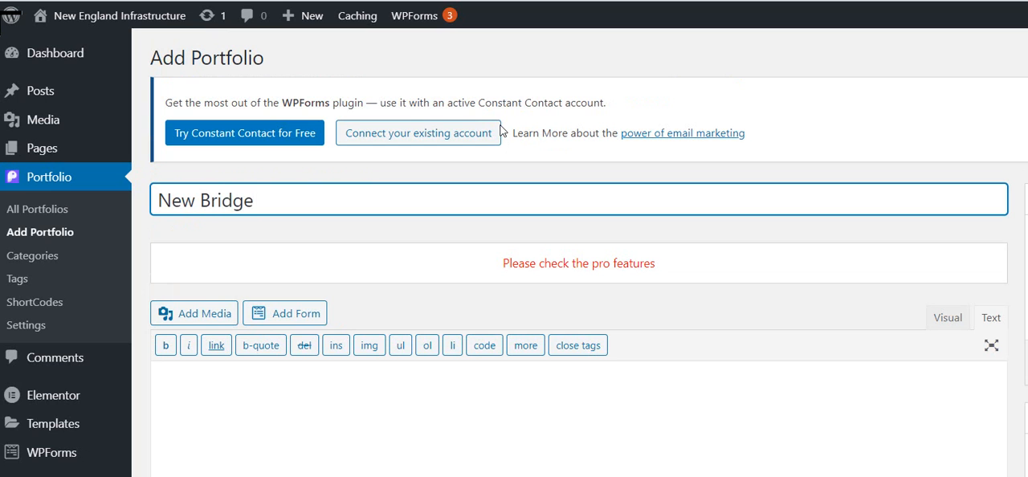
{"action": "scroll", "scroll_direction": "down", "scroll_amount": 3}
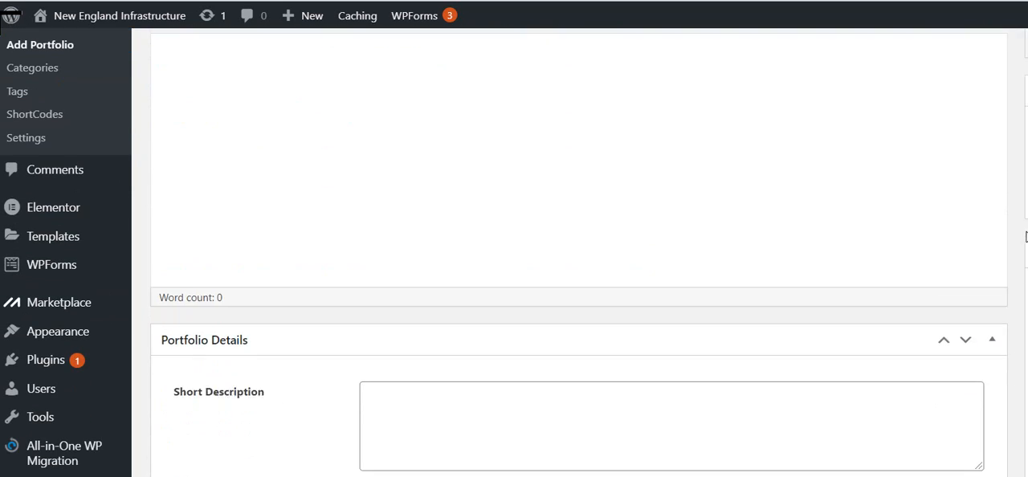
{"action": "scroll", "scroll_direction": "down", "scroll_amount": 3}
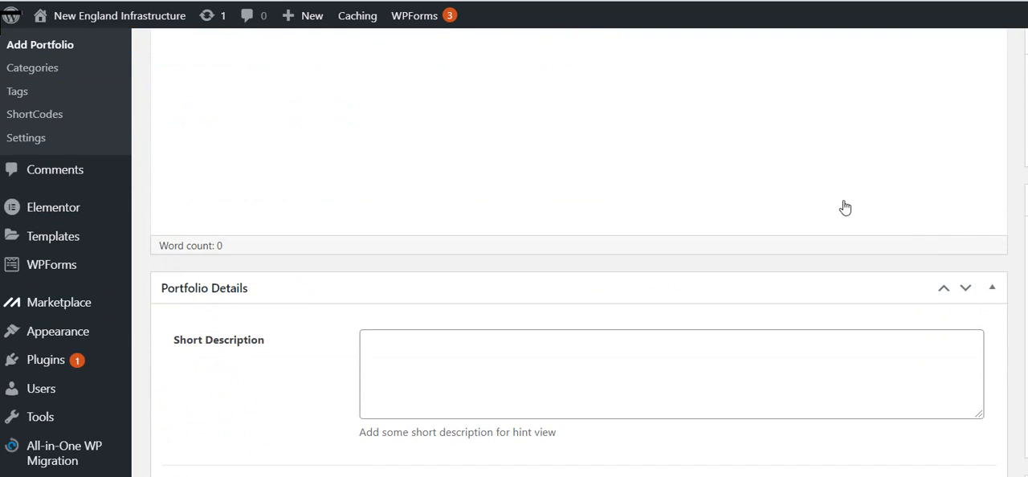
{"action": "scroll", "scroll_direction": "down", "scroll_amount": 3}
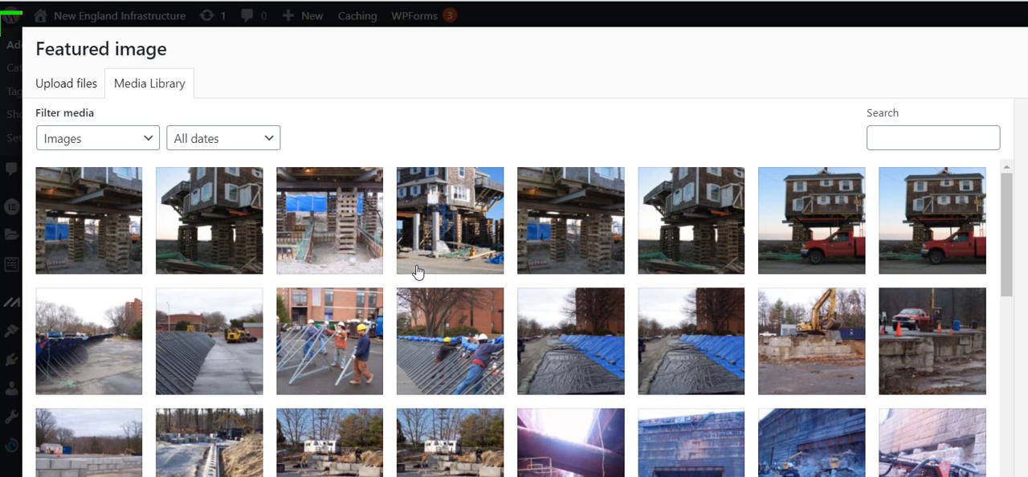
{"action": "mouse_move", "coordinate": [200, 337]}
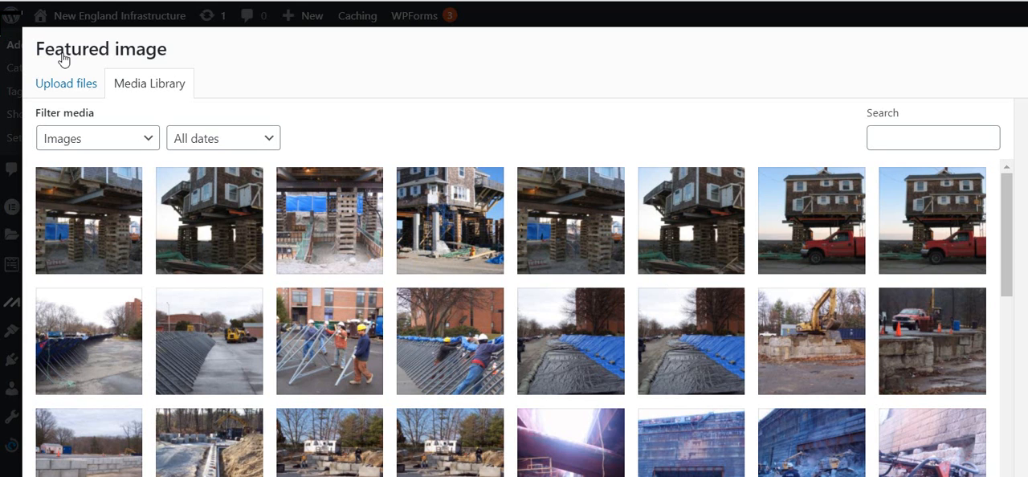
- Upload a featured image from the computer, choosing 3people.jpg
{"action": "left_click", "coordinate": [66, 83]}
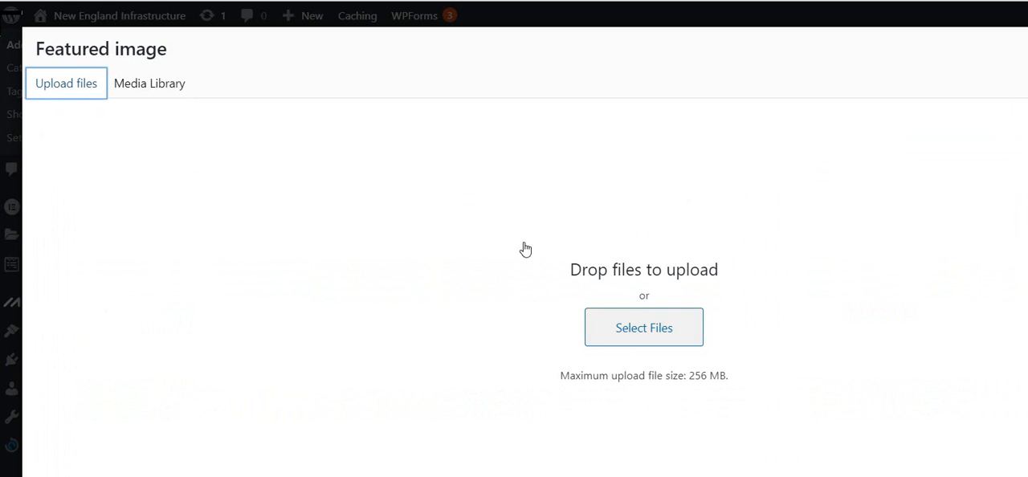
{"action": "left_click", "coordinate": [642, 328]}
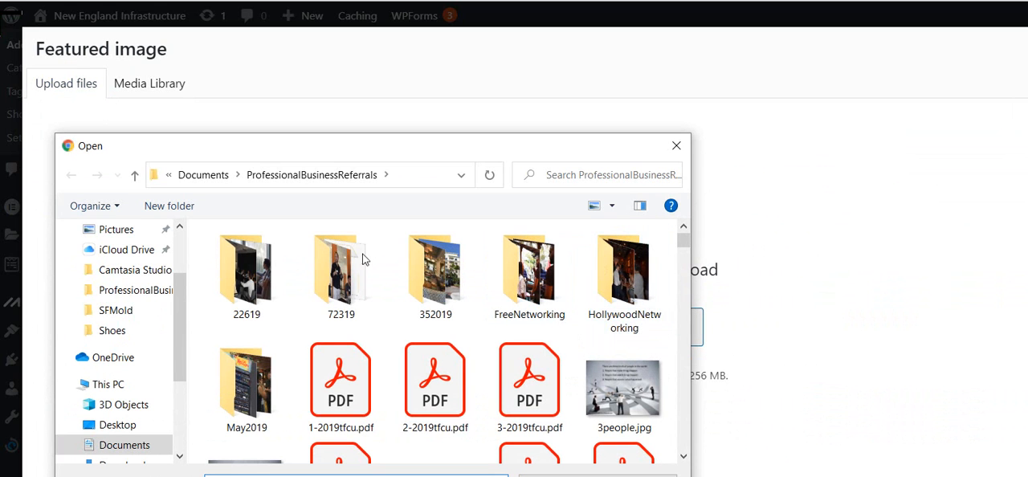
{"action": "left_click", "coordinate": [623, 386]}
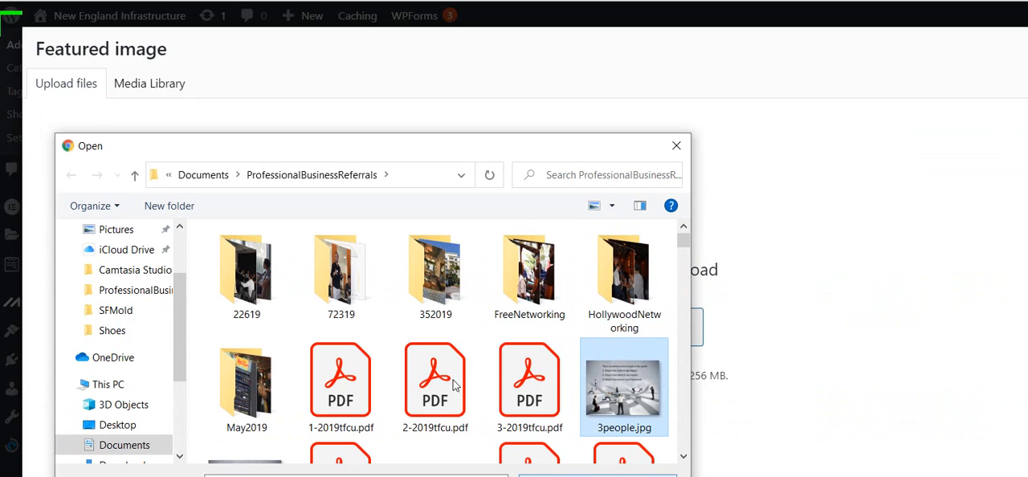